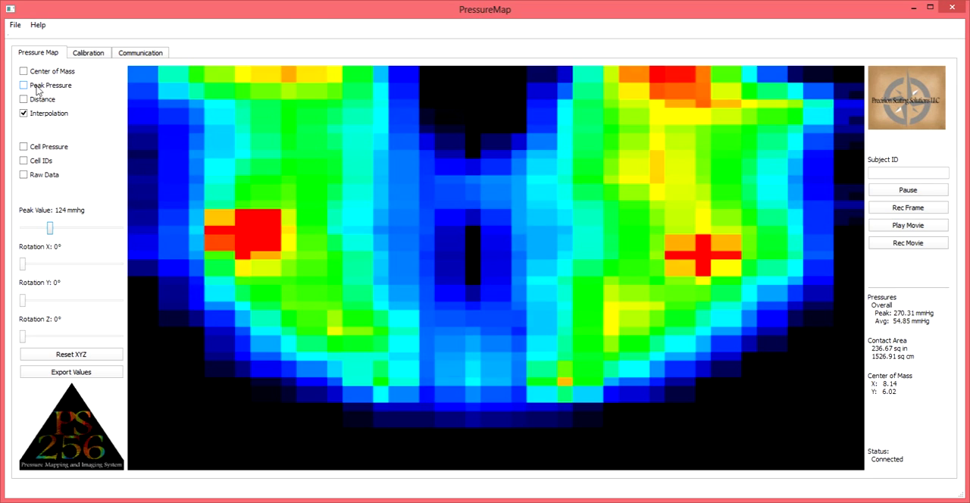
Enable the Peak Pressure label so the ~246 mmHg peak appears on the seat map.
left_click(23, 85)
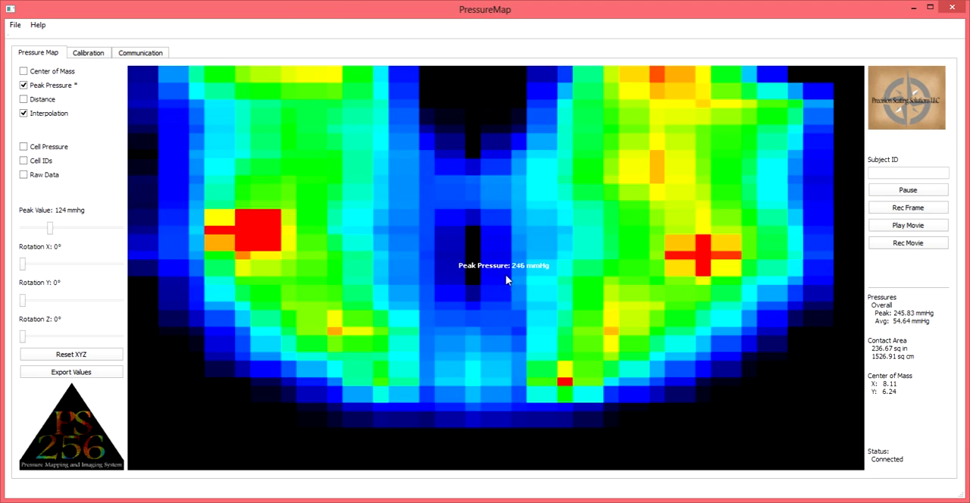
mouse_move(325, 329)
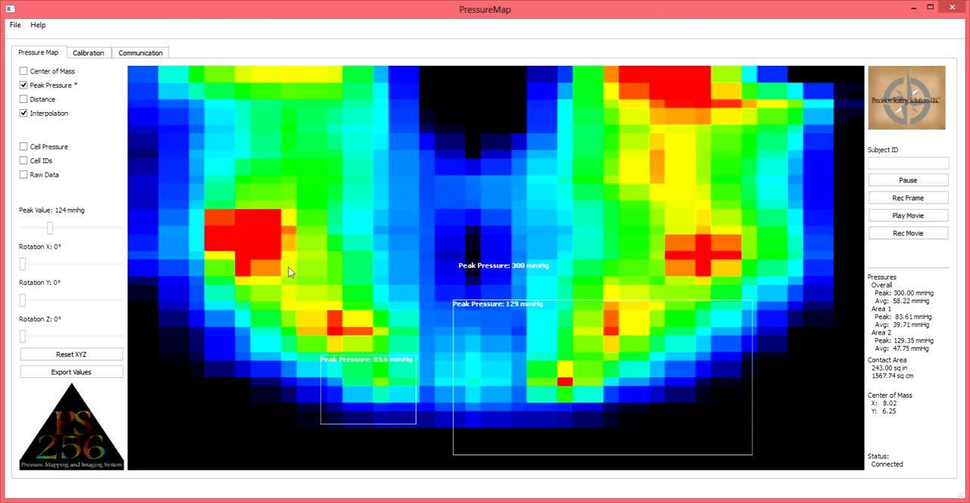
Hide the peak pressure labels, leaving Area 1 and Area 2 summaries.
left_click(25, 85)
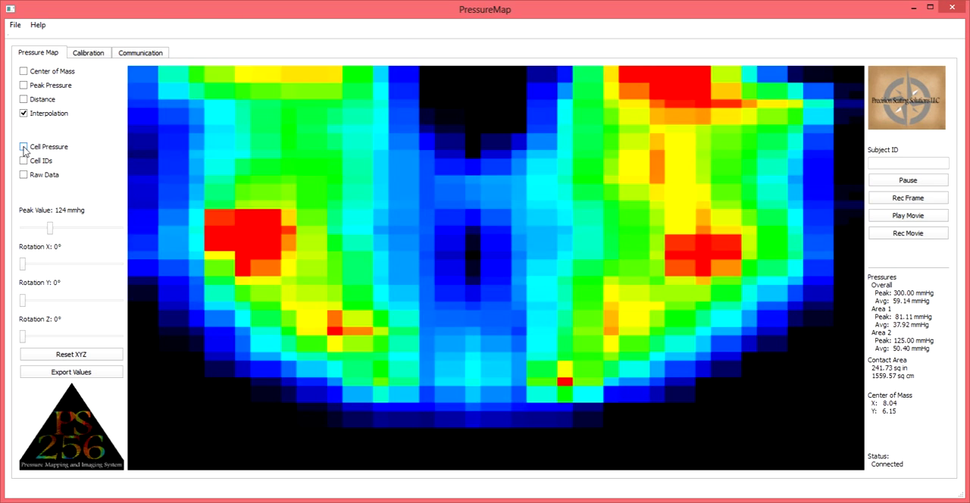
left_click(24, 145)
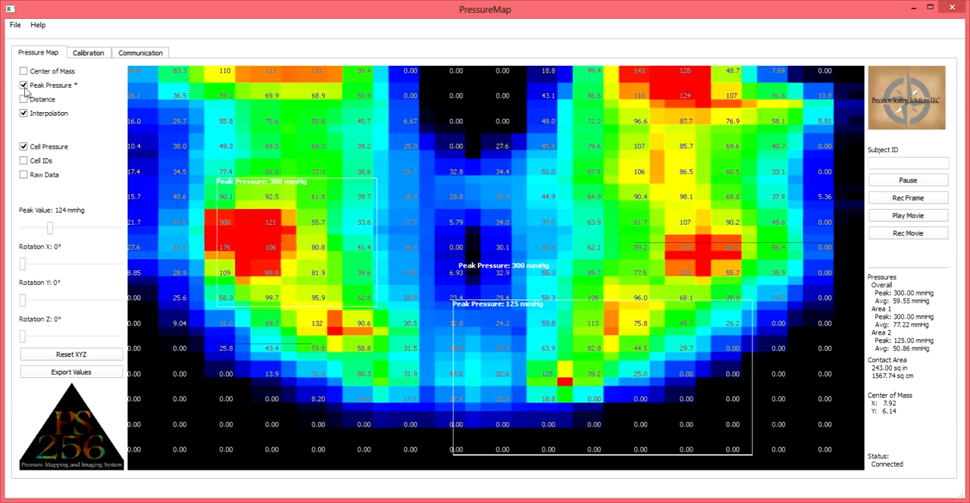
left_click(25, 85)
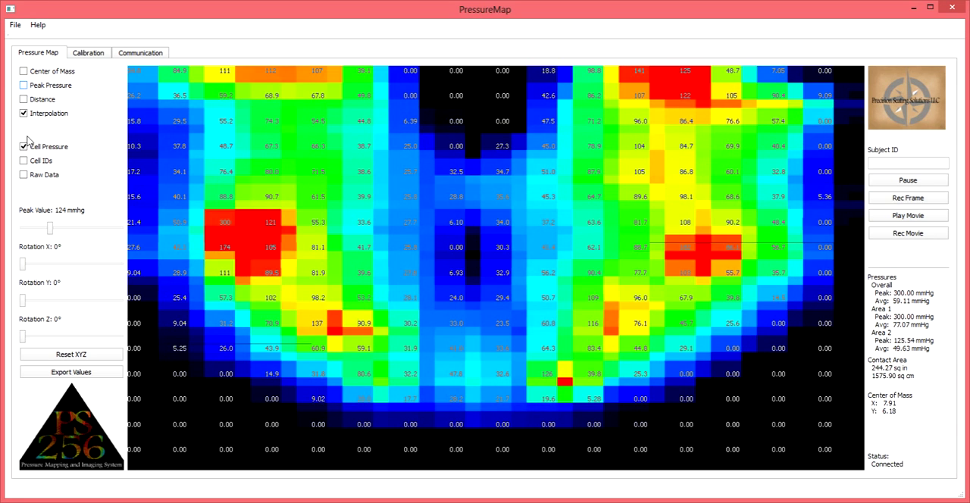
left_click(24, 146)
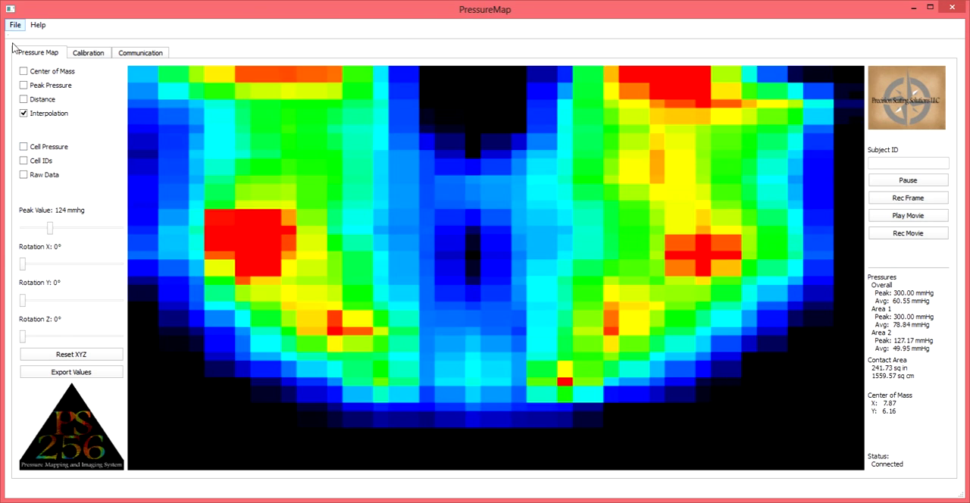
left_click(24, 70)
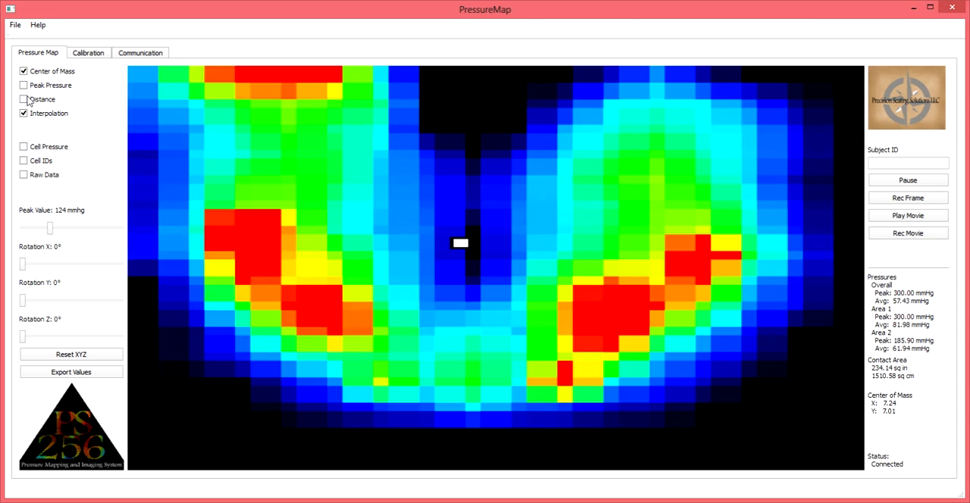
left_click(22, 70)
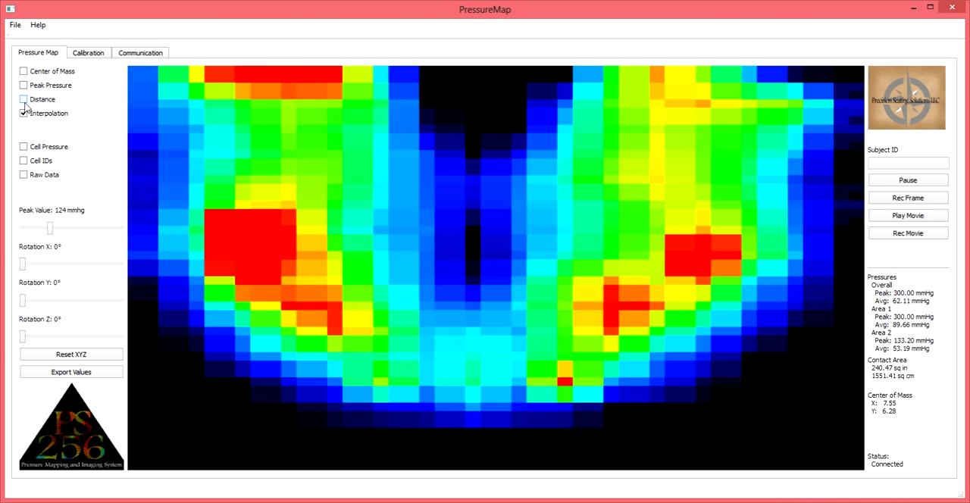
left_click(24, 100)
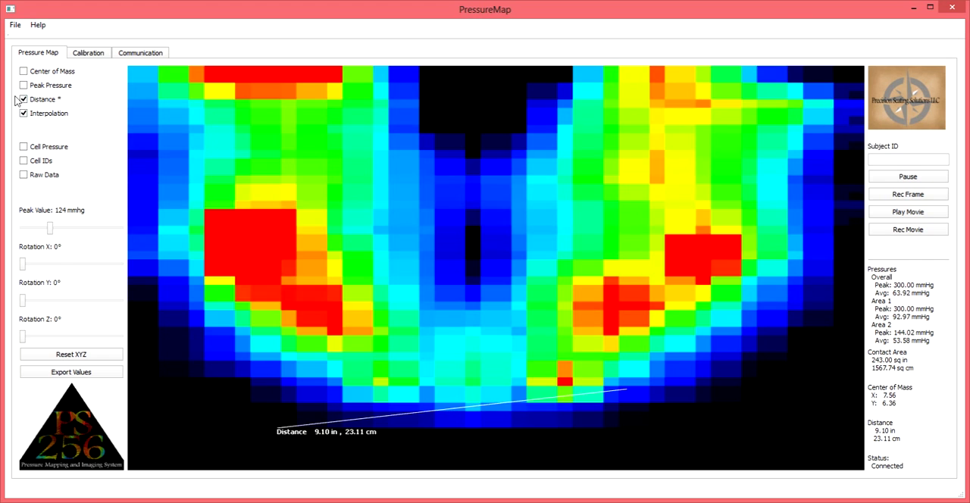
left_click(24, 100)
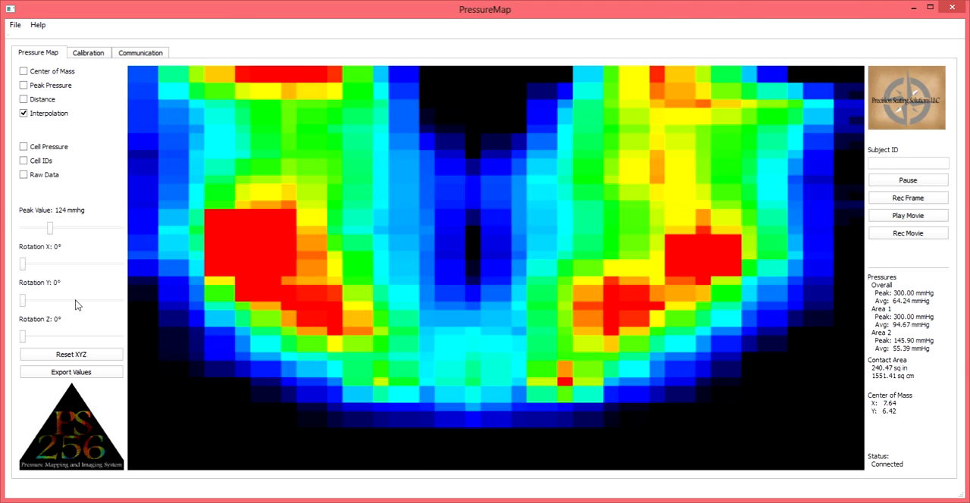
Rotate the map about the X axis to roughly 184°, flipping it past 180°.
left_click_drag(19, 264, 26, 263)
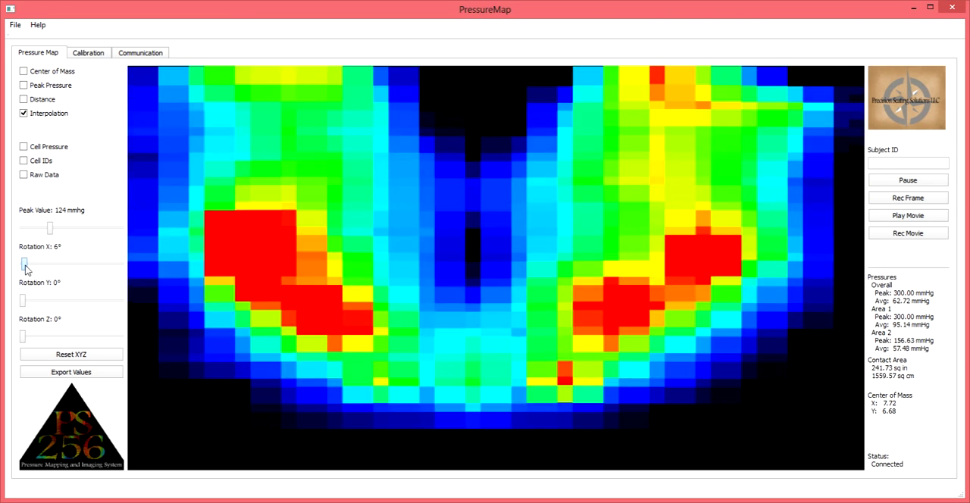
left_click_drag(24, 264, 62, 264)
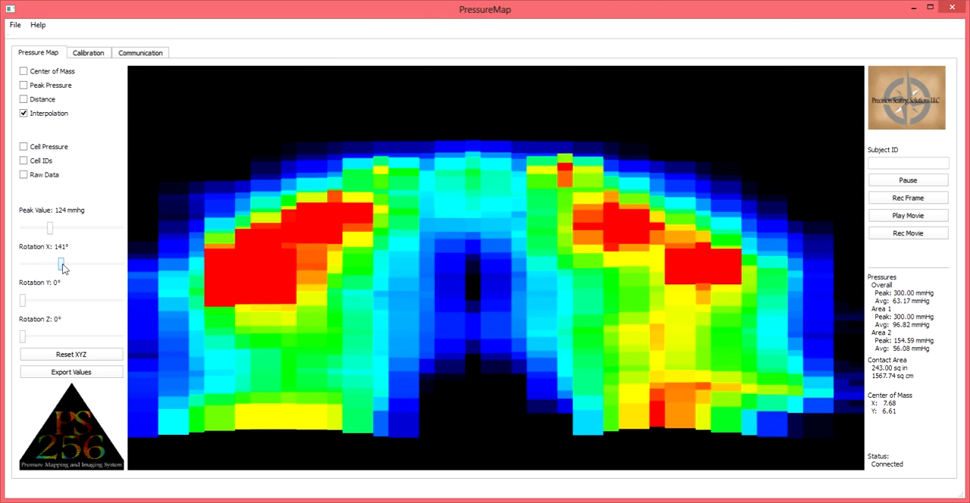
left_click_drag(61, 264, 76, 263)
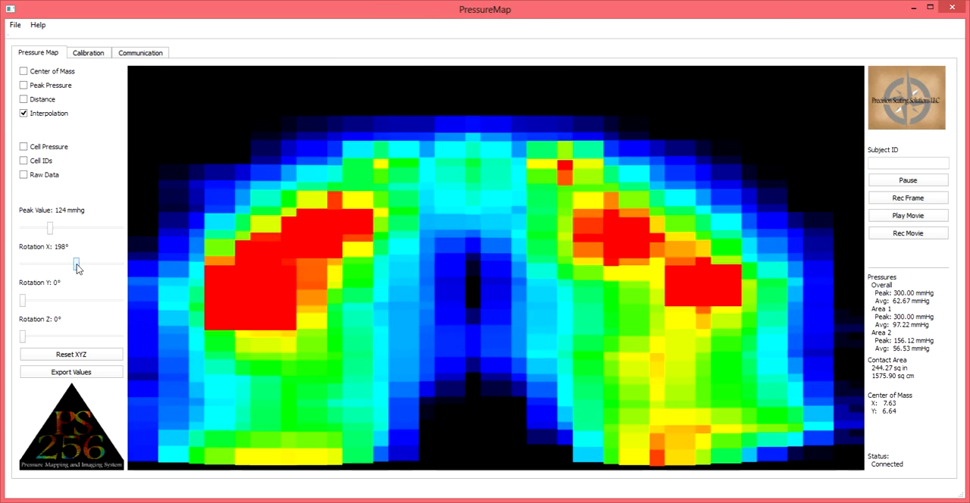
left_click_drag(77, 267, 73, 267)
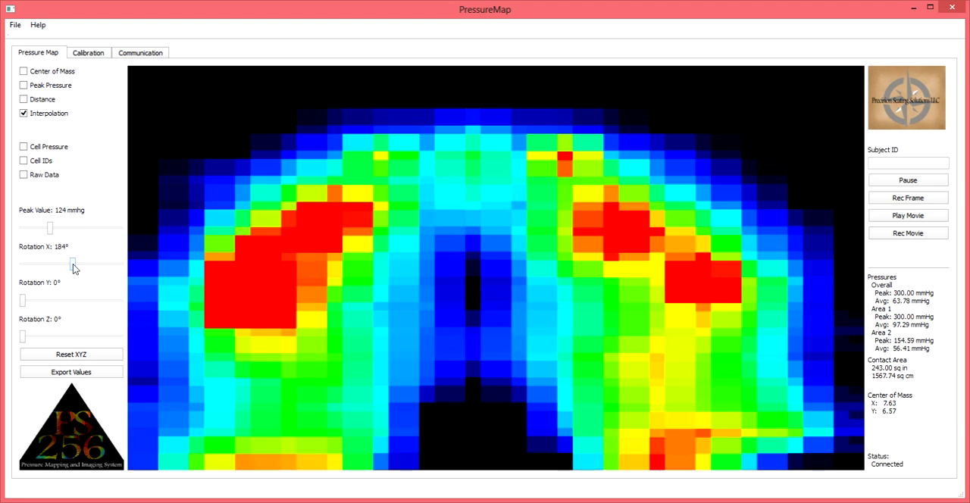
Rotate the map about the Y and Z axes into a tilted 3D surface.
left_click_drag(22, 300, 34, 300)
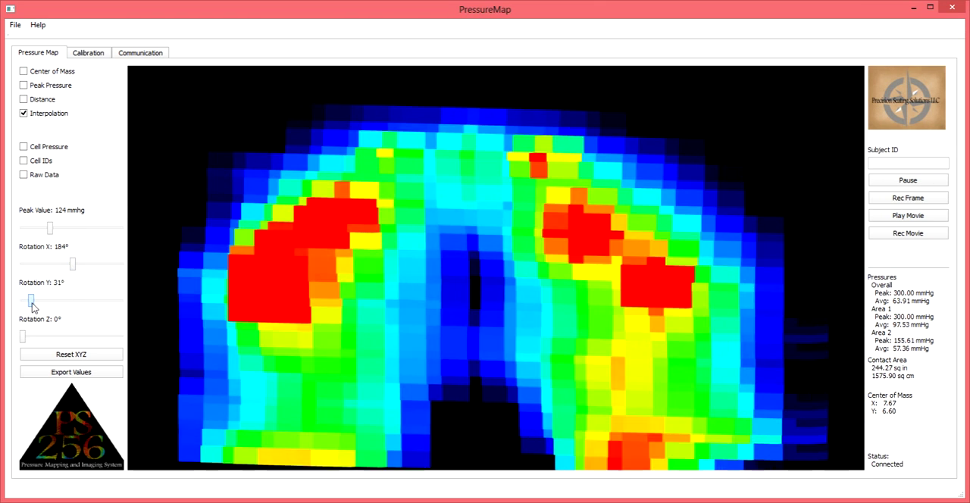
left_click_drag(34, 300, 68, 300)
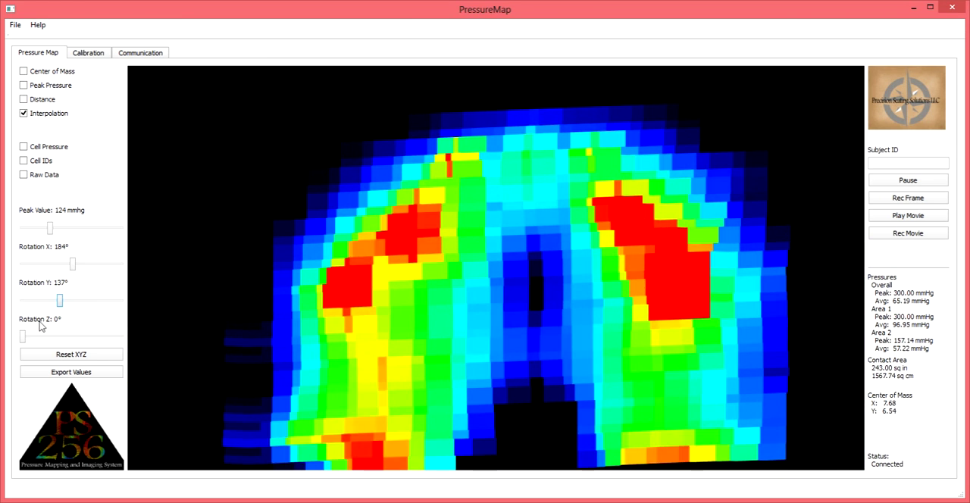
left_click_drag(21, 337, 61, 336)
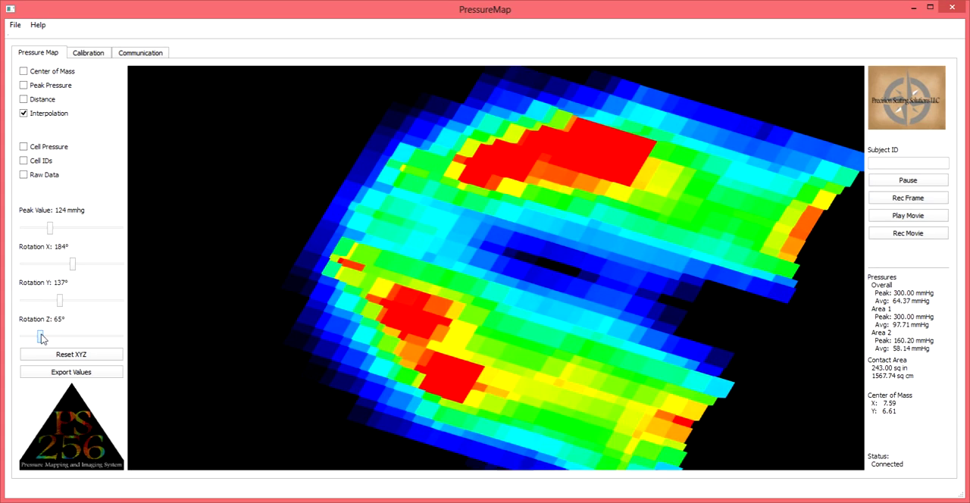
left_click_drag(39, 336, 61, 336)
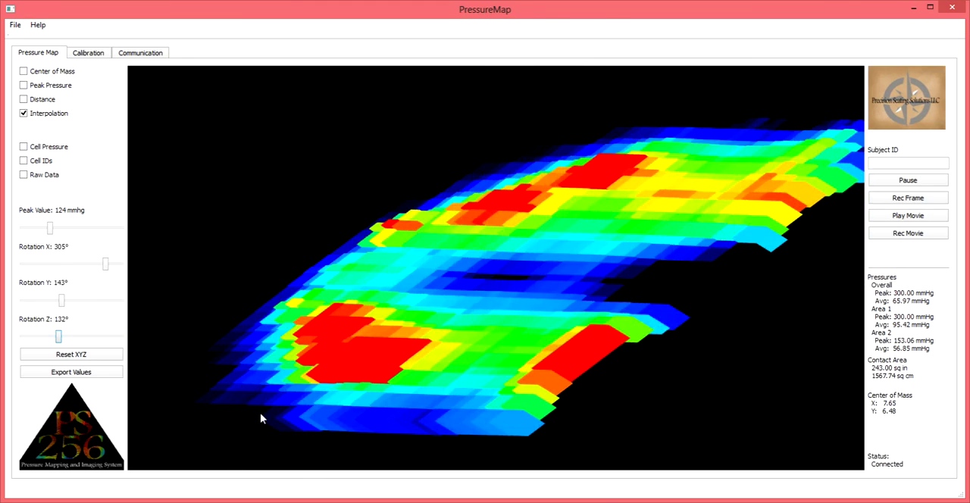
Turn the 3D pressure surface by dragging until it is seen nearly edge-on.
left_click_drag(261, 419, 285, 402)
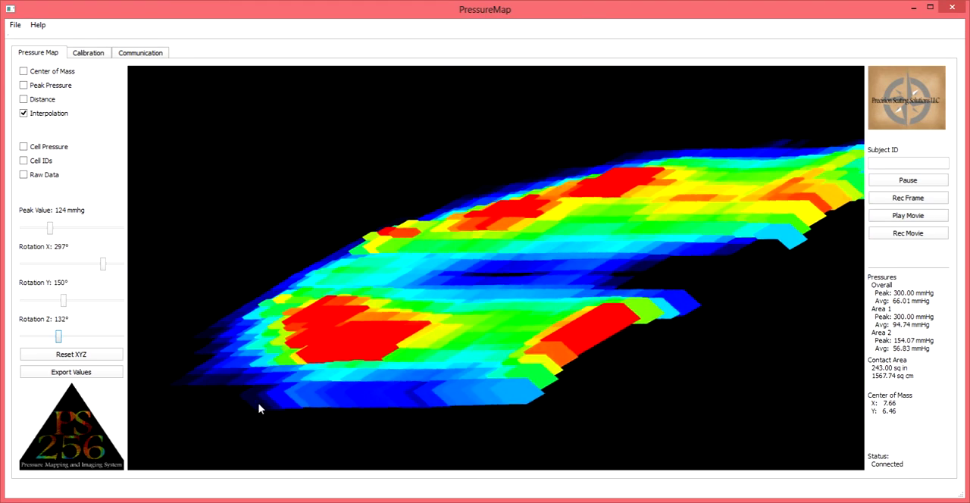
left_click_drag(261, 409, 243, 355)
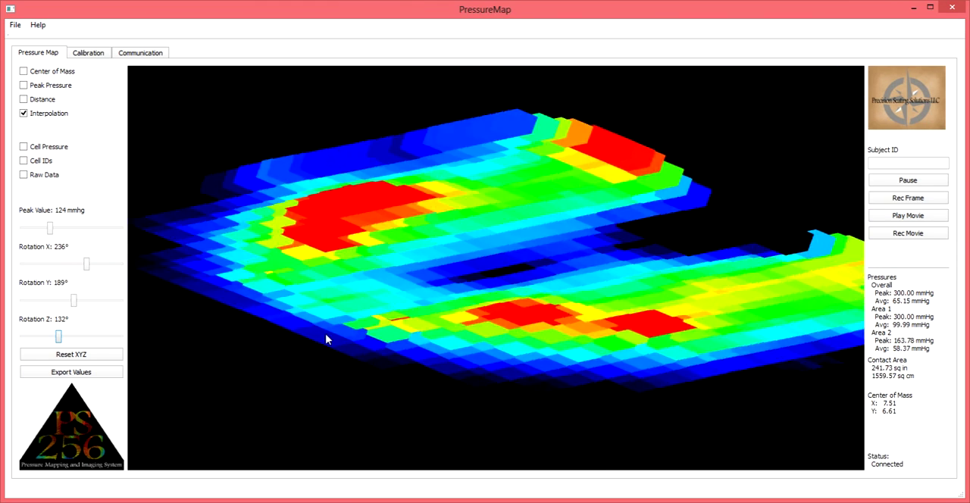
left_click_drag(326, 340, 401, 333)
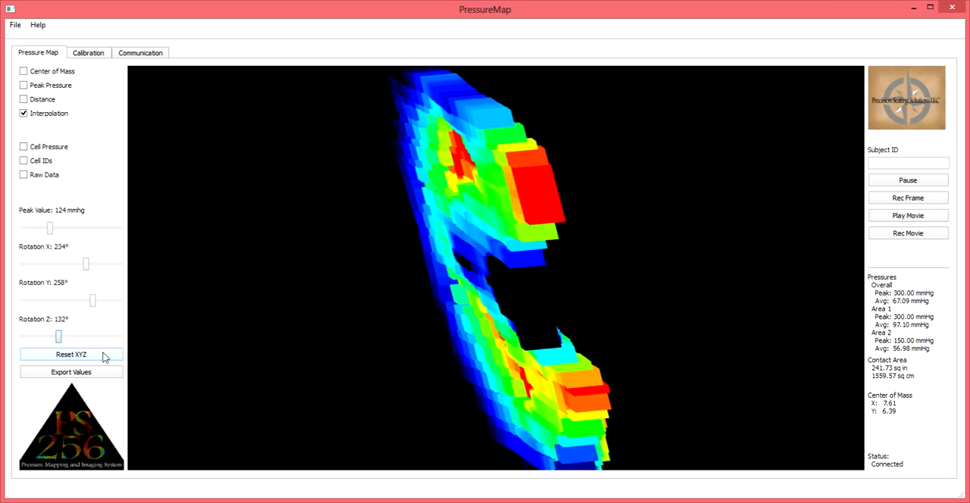
Reset XYZ rotations to 0° for a flat top-down pressure grid.
left_click(72, 355)
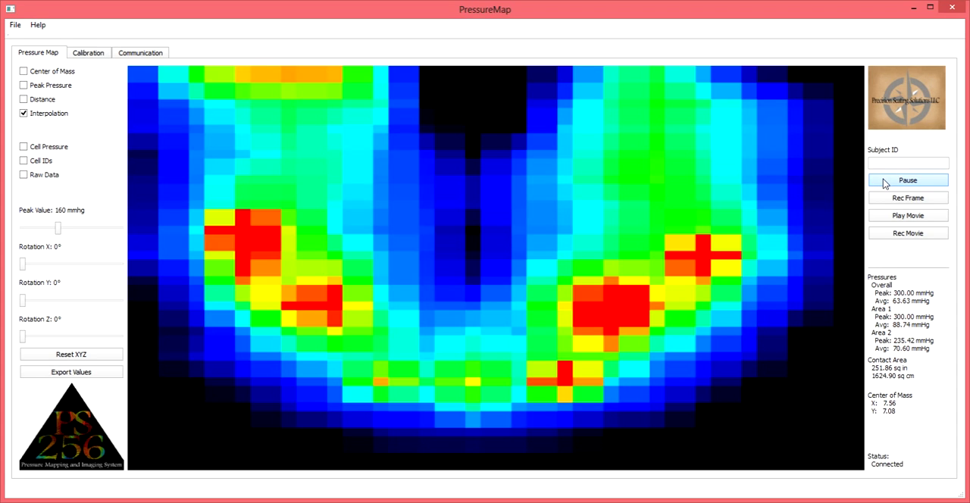
mouse_move(846, 188)
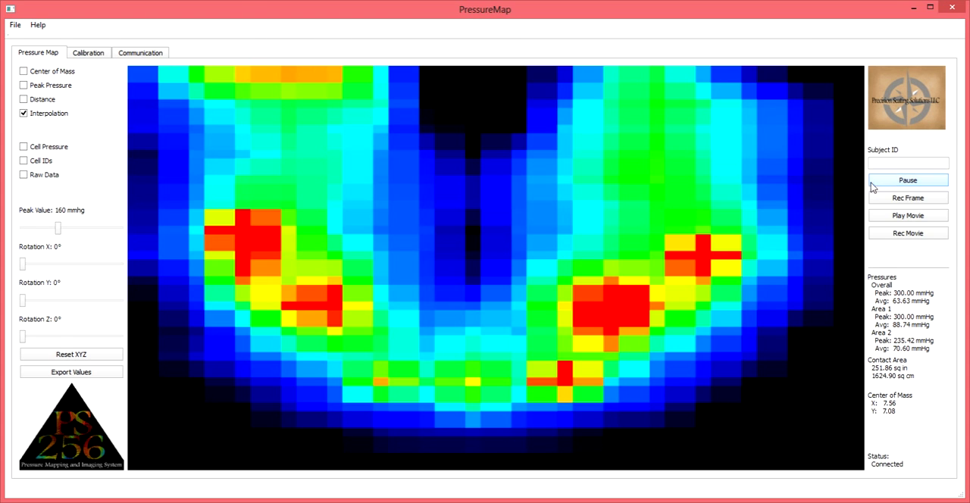
Pause the live pressure feed on the current frame.
left_click(906, 179)
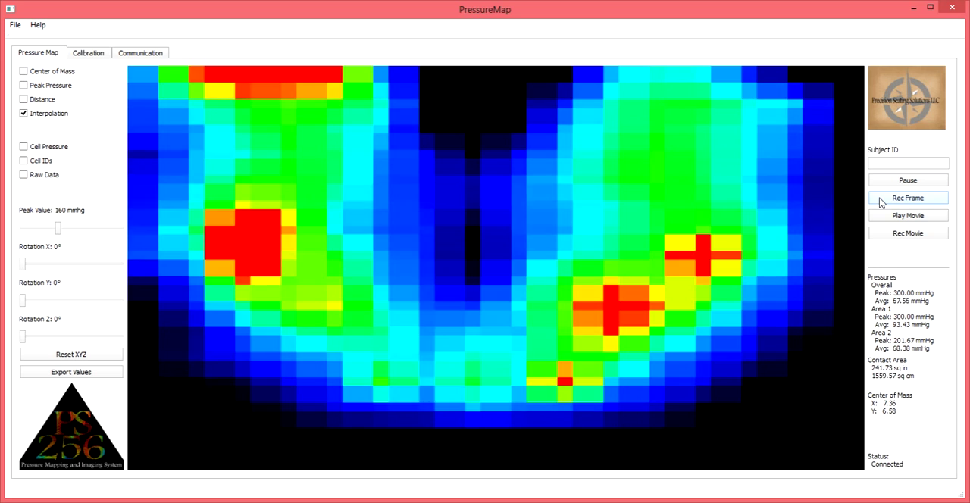
Save the current frame as an image named 'Test Frame' in the Freeze Frames folder.
left_click(906, 197)
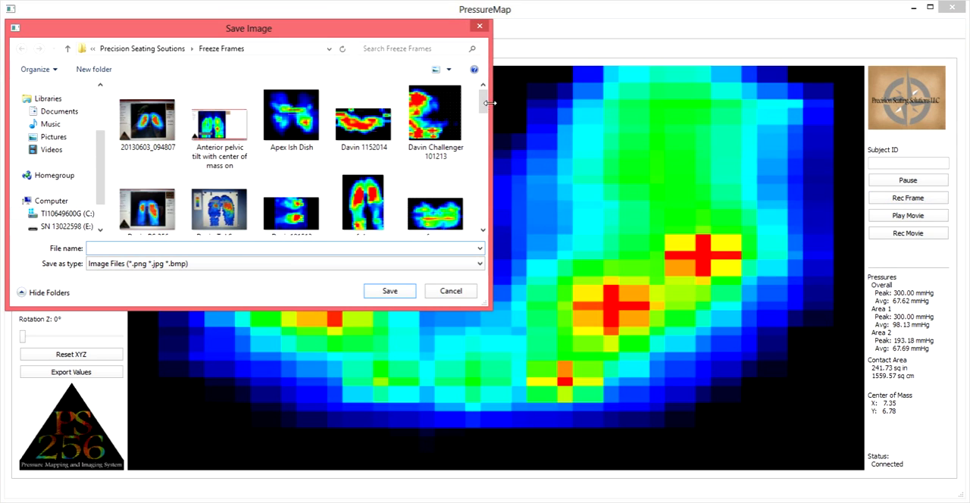
scroll("down", 3)
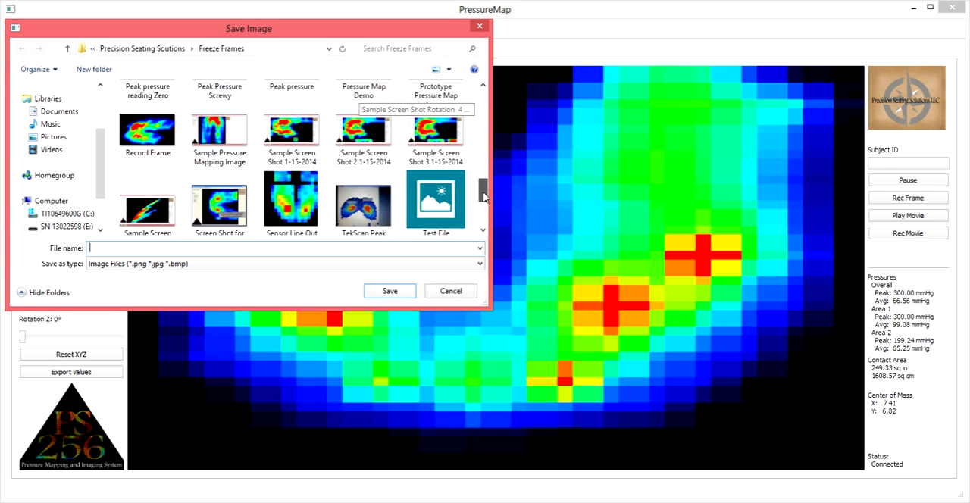
scroll("down", 3)
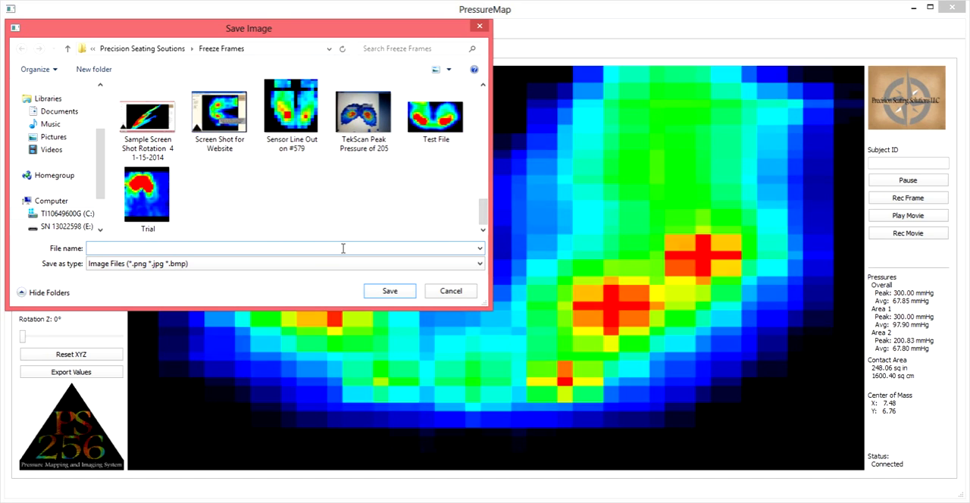
type("Test Fra")
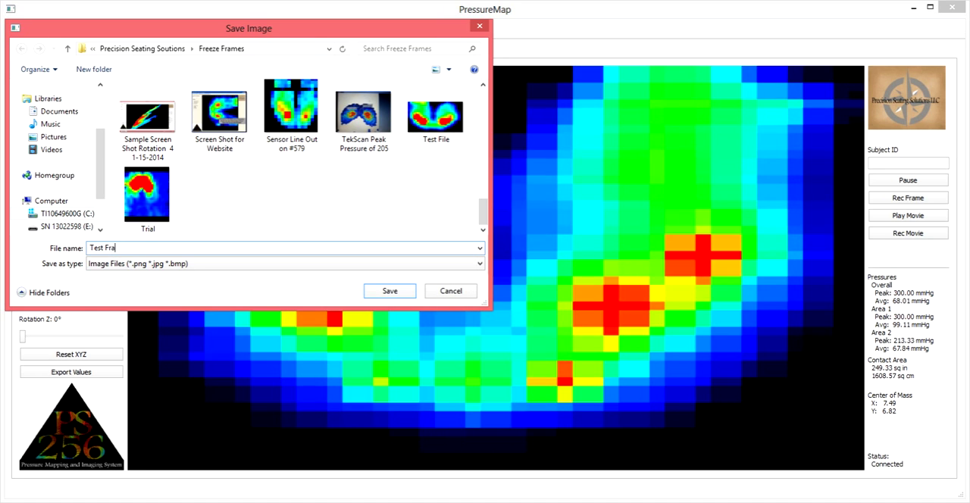
type("me")
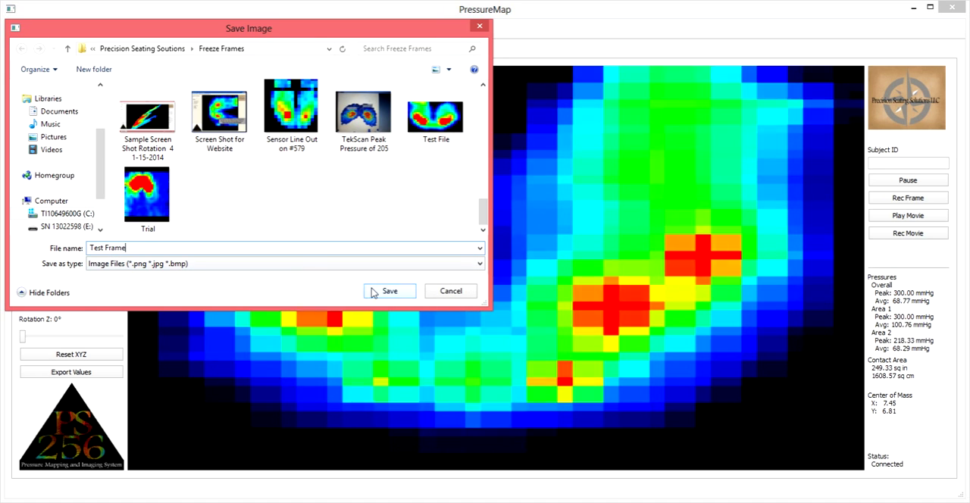
left_click(388, 291)
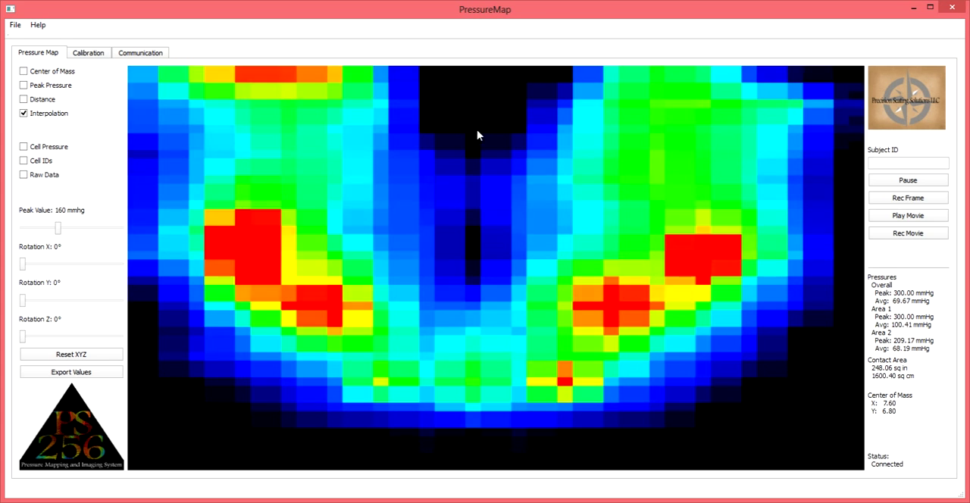
mouse_move(567, 144)
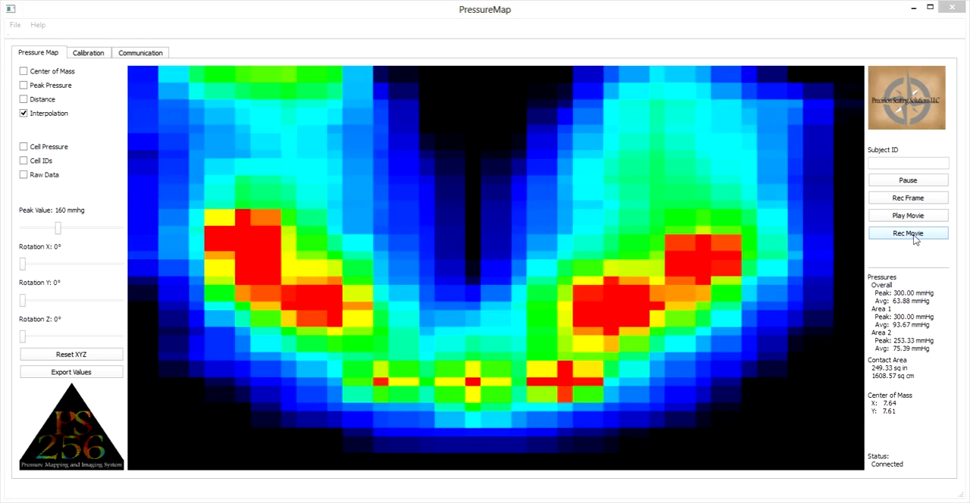
Record a pressure movie saved as 'Test Trial' for about 24 seconds, then stop.
left_click(907, 233)
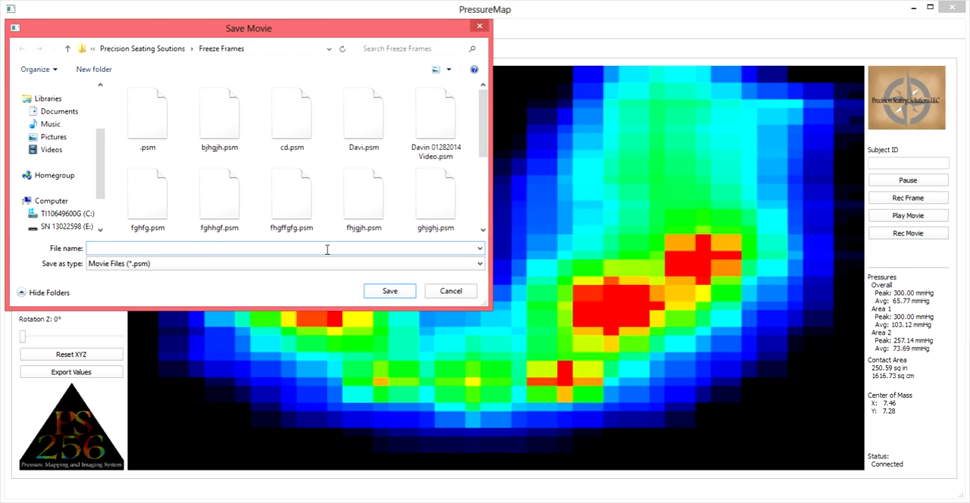
type("Test T")
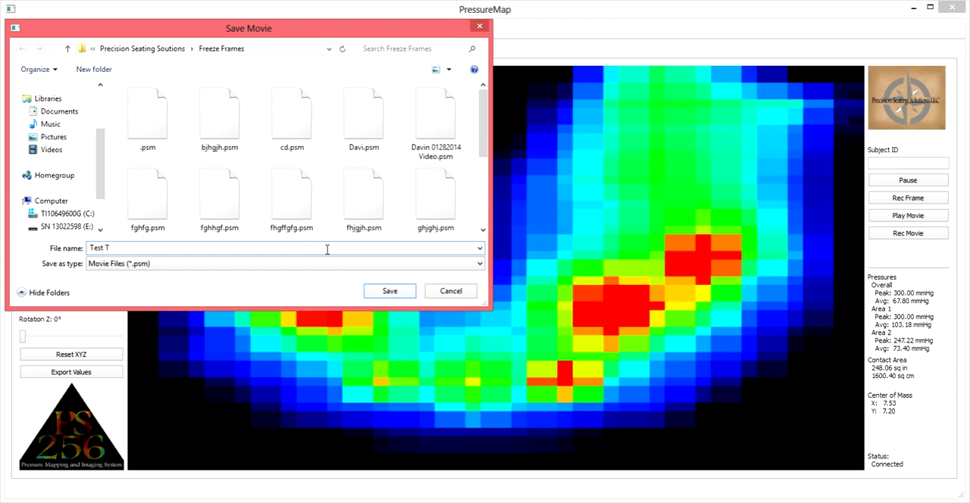
type("rial")
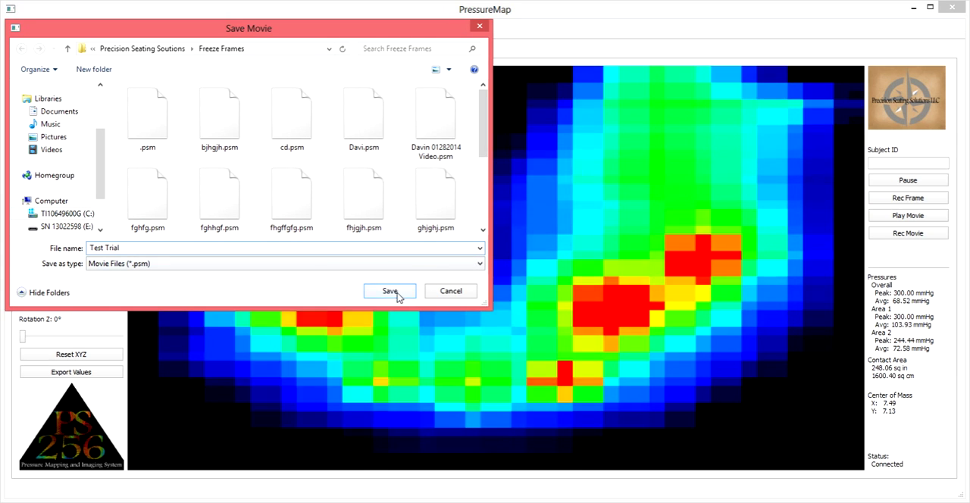
left_click(390, 291)
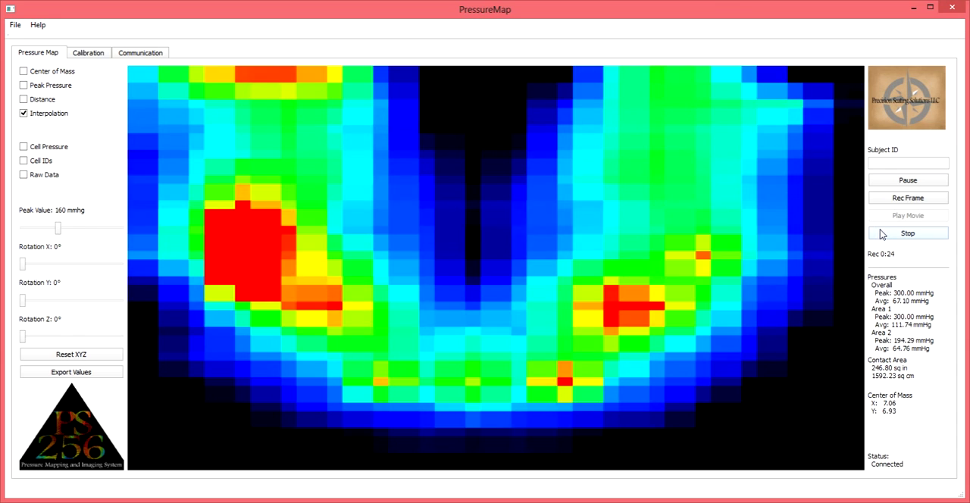
left_click(907, 233)
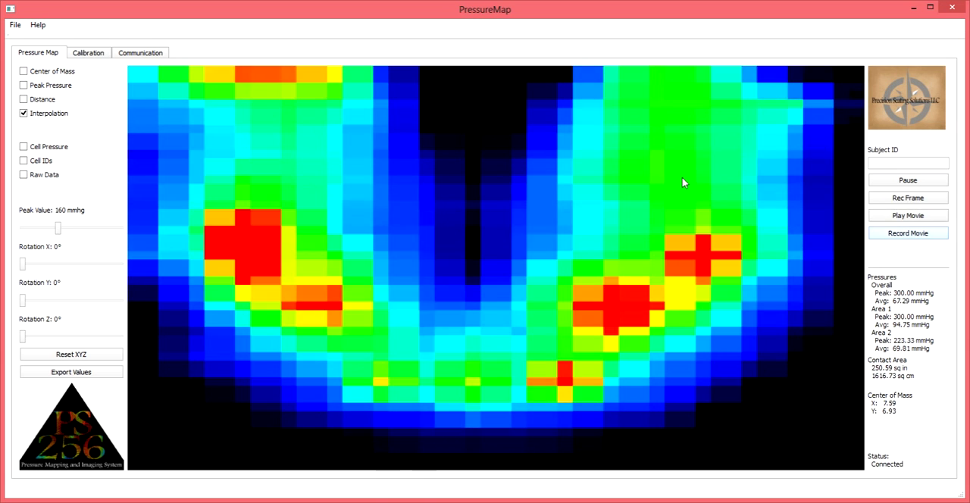